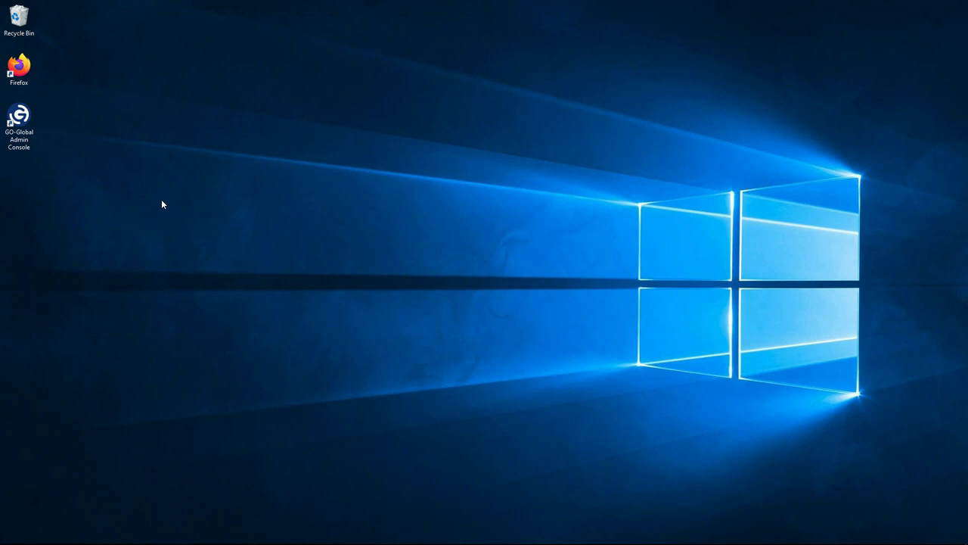
# - Launch GO-Global Admin Console and start adding a new application
pyautogui.click(19, 121)
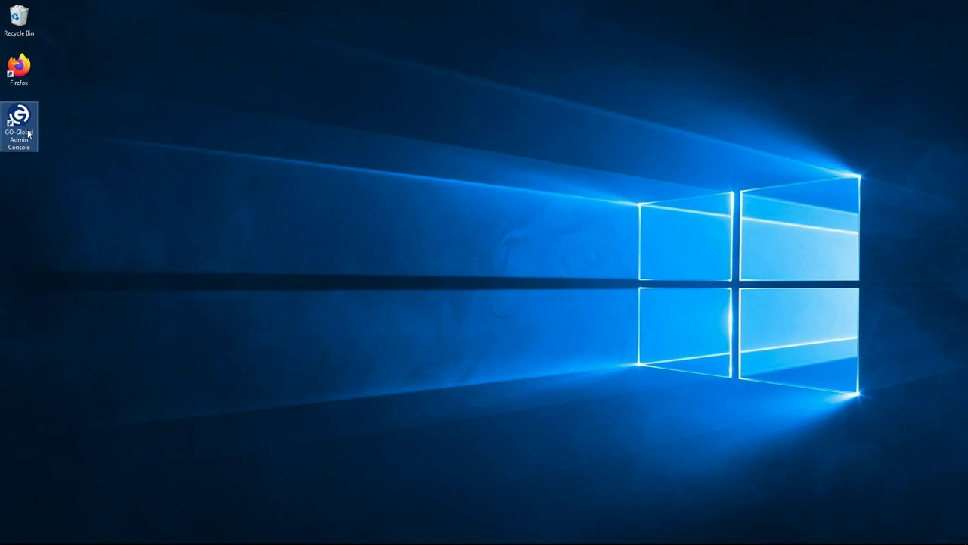
pyautogui.doubleClick(18, 121)
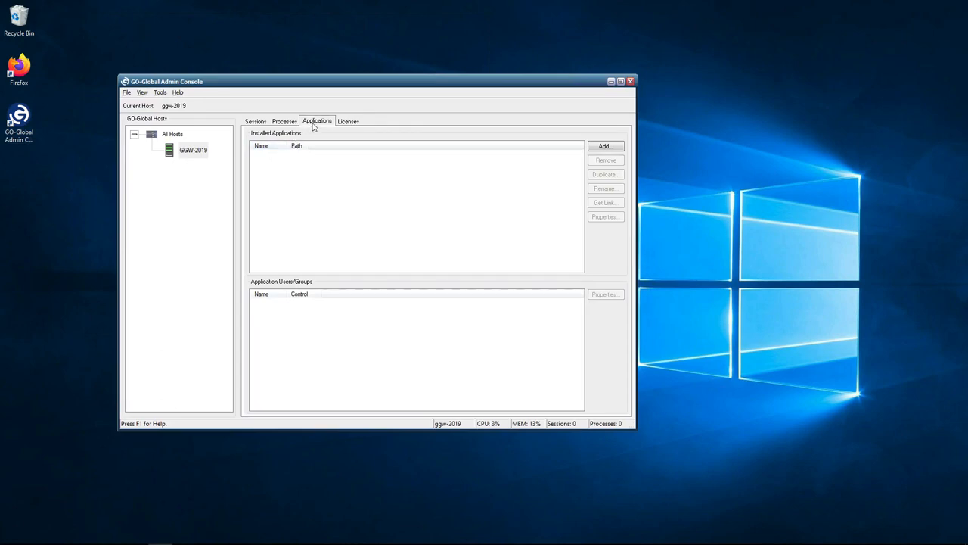
pyautogui.moveTo(345, 137)
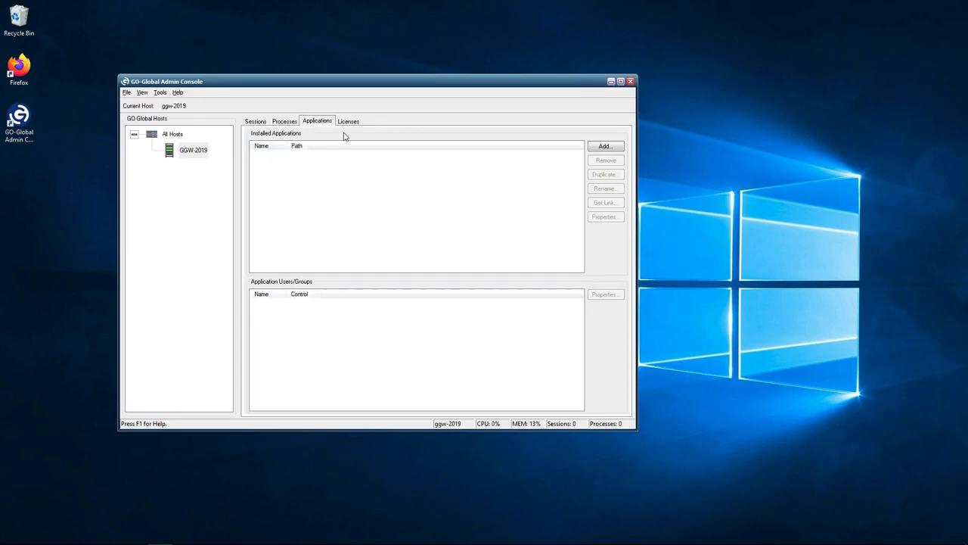
pyautogui.click(604, 146)
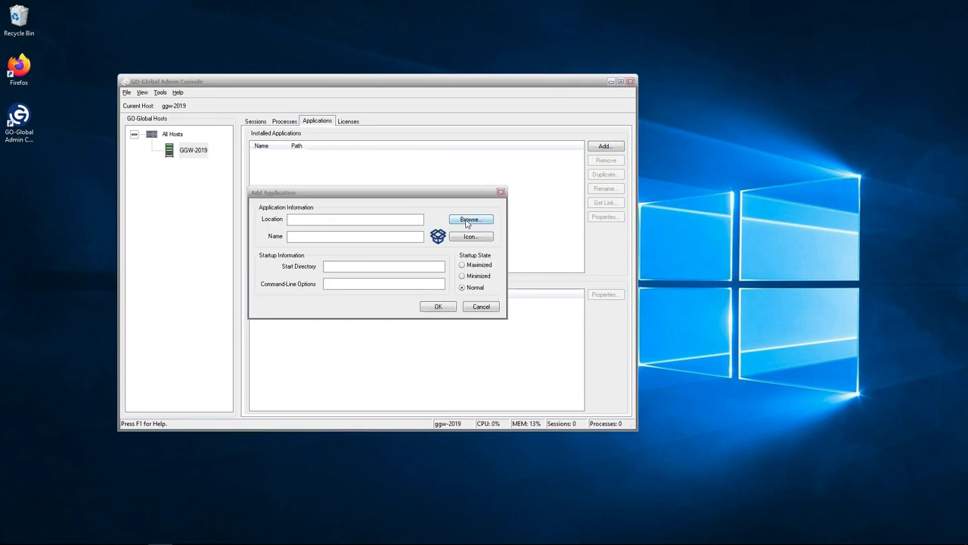
# - Browse to Windows Accessories and choose WordPad as the application to publish
pyautogui.click(470, 219)
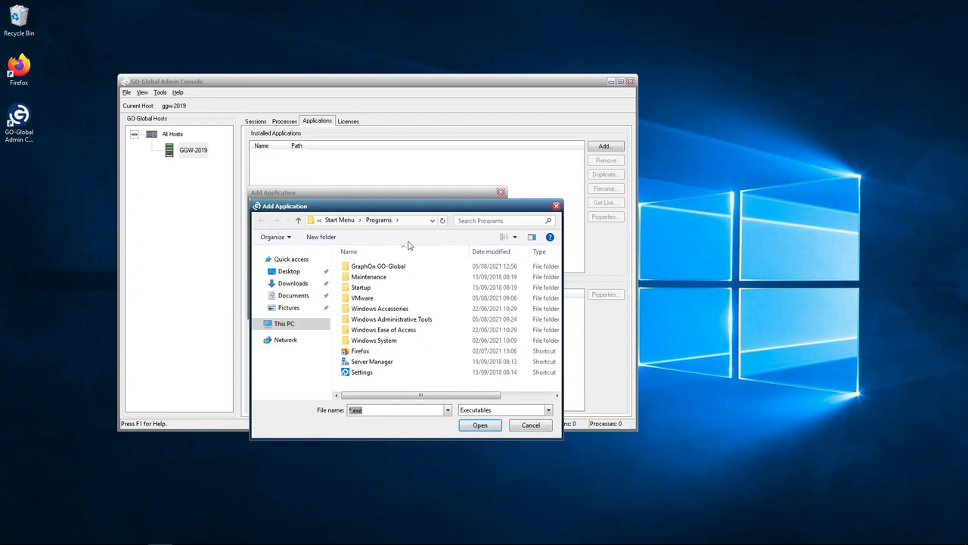
pyautogui.moveTo(359, 246)
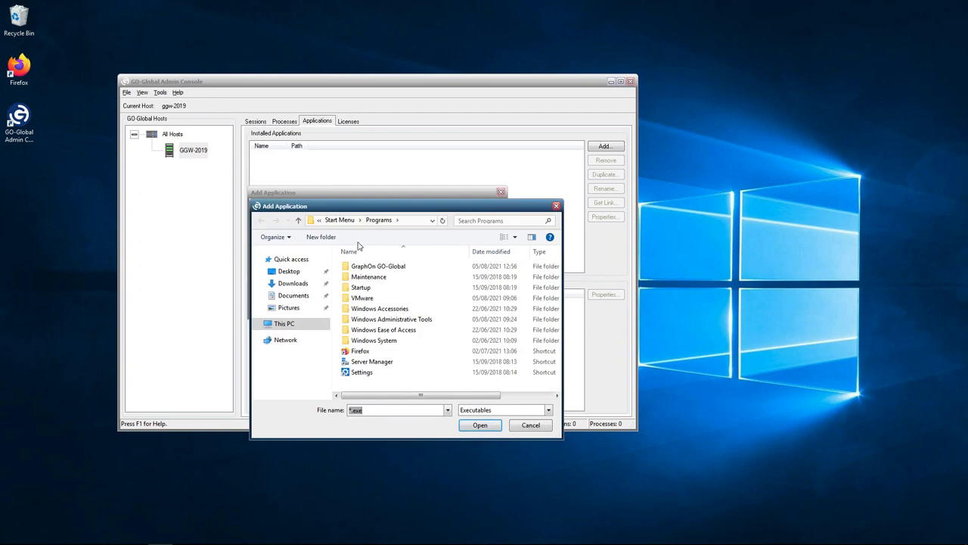
pyautogui.moveTo(390, 237)
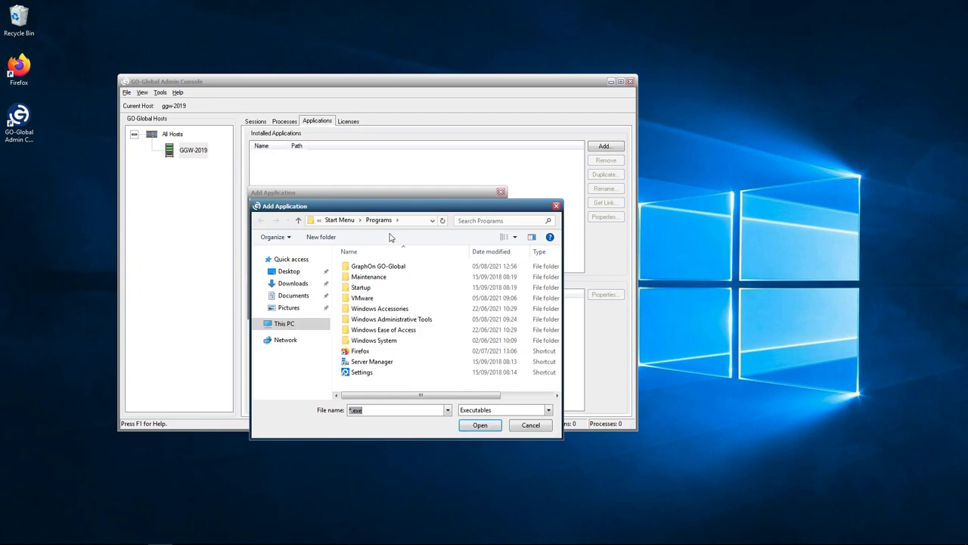
pyautogui.moveTo(379, 309)
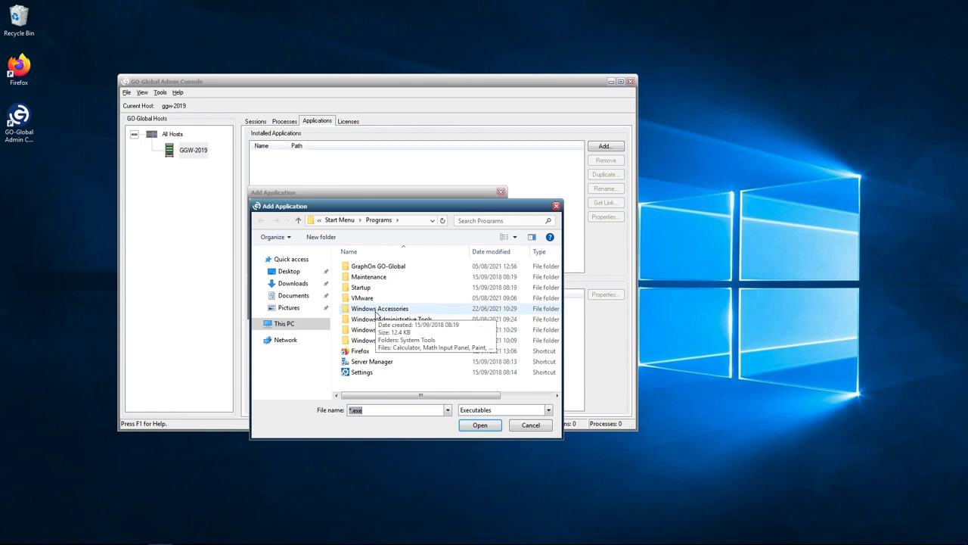
pyautogui.moveTo(392, 319)
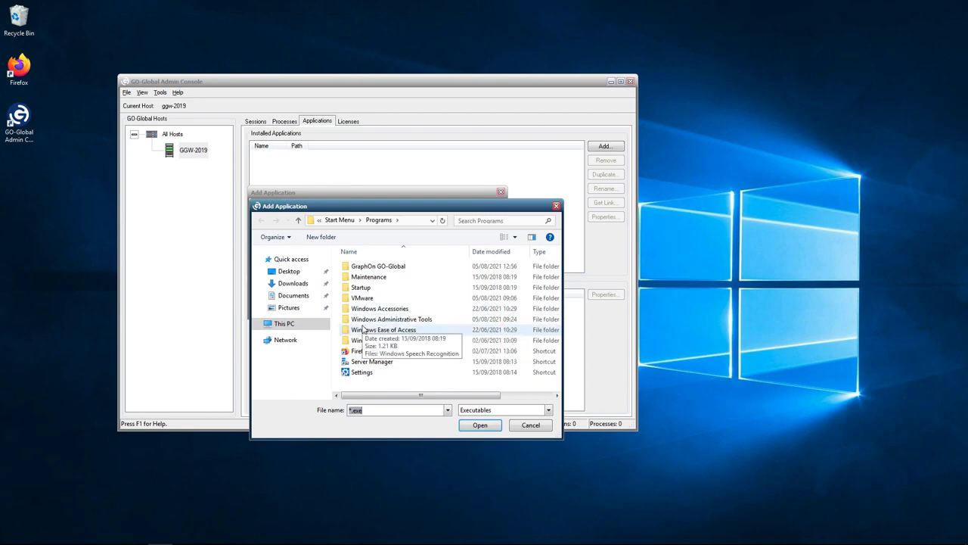
pyautogui.doubleClick(379, 308)
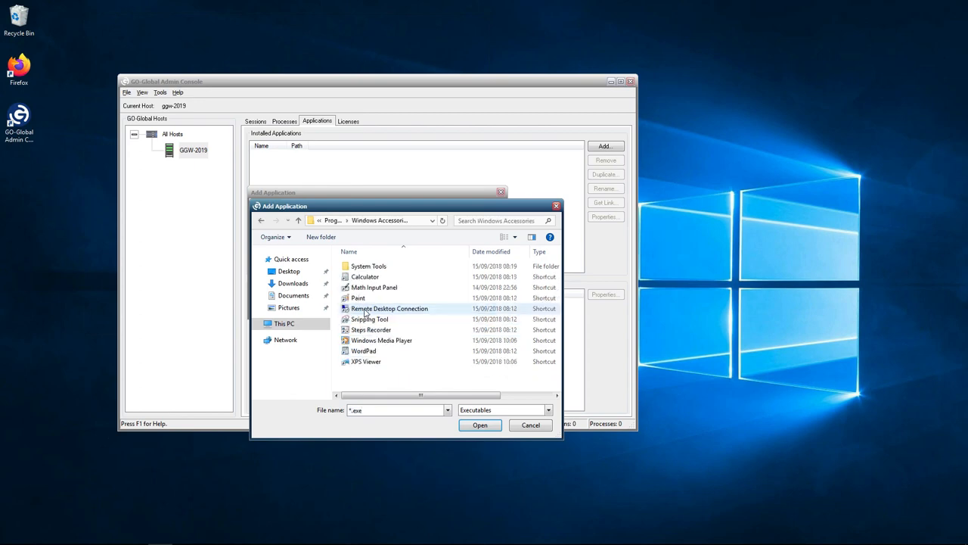
pyautogui.click(381, 339)
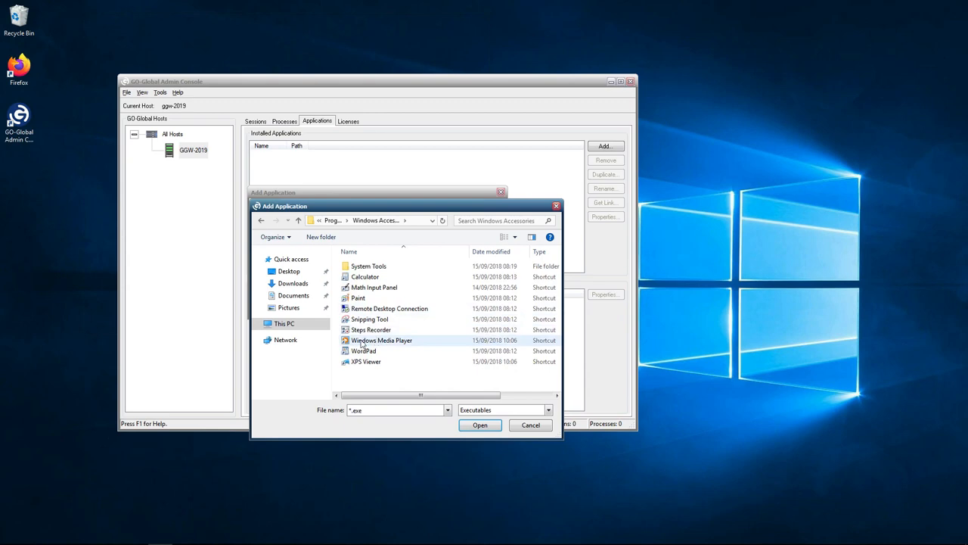
pyautogui.click(363, 351)
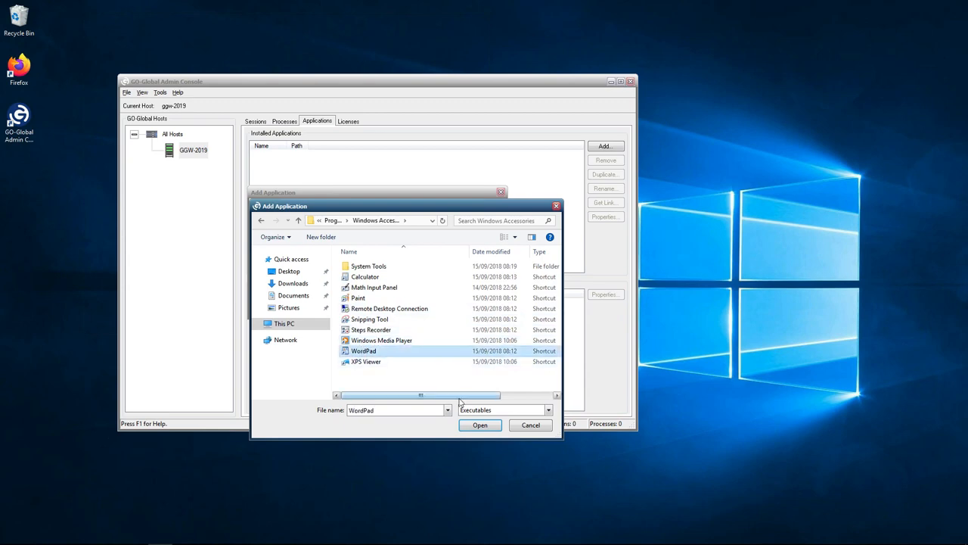
pyautogui.click(480, 425)
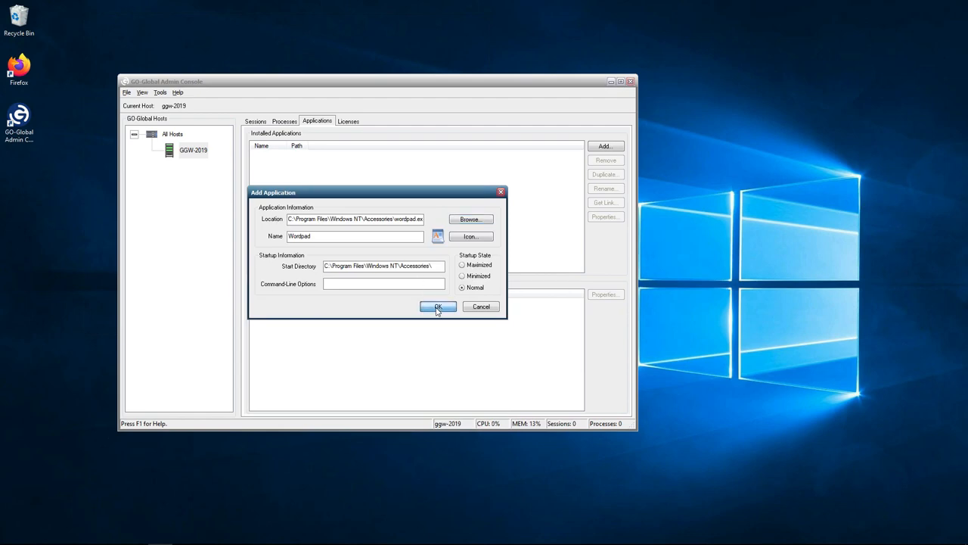
# - Confirm the Add Application dialog to publish WordPad
pyautogui.click(438, 307)
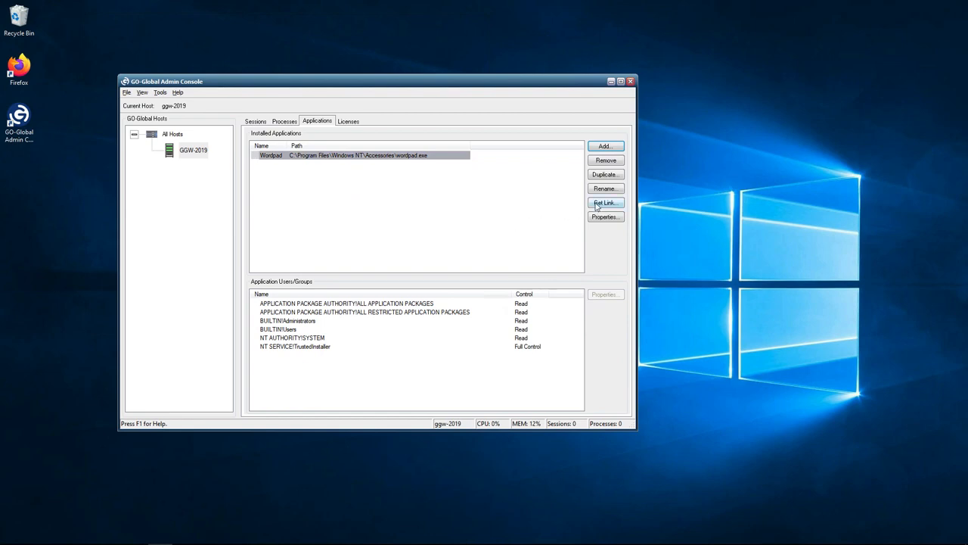
# - Generate WordPad's application link, trying HTTPS before settling on HTTP
pyautogui.click(604, 202)
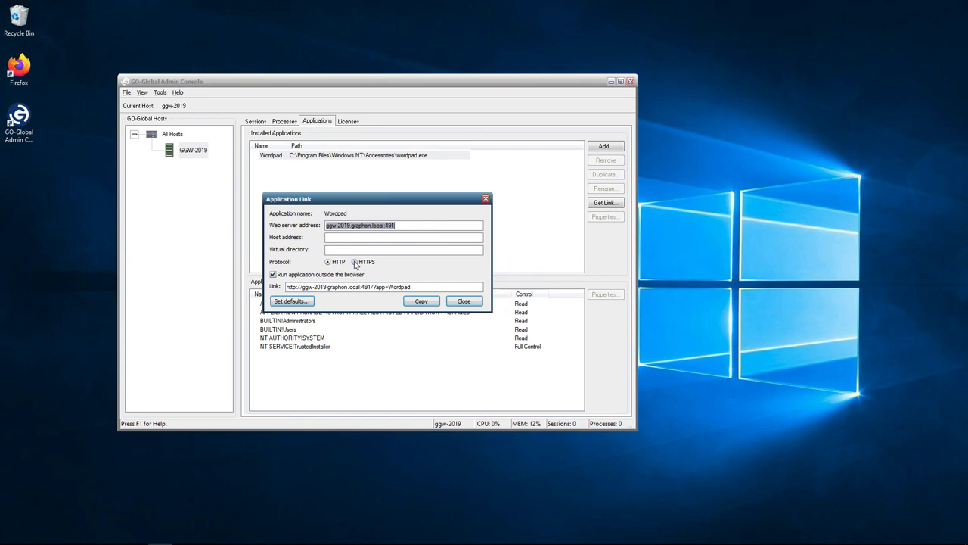
pyautogui.click(354, 262)
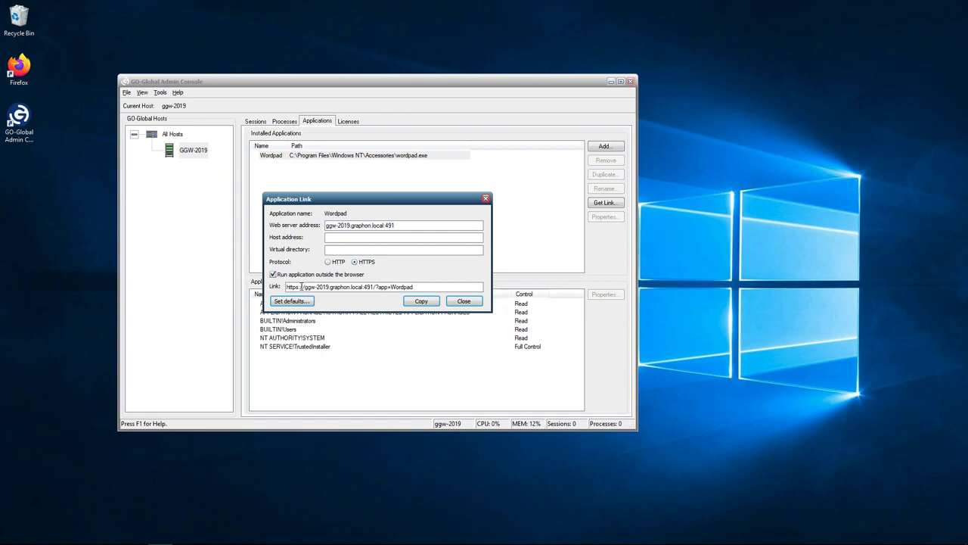
pyautogui.click(328, 262)
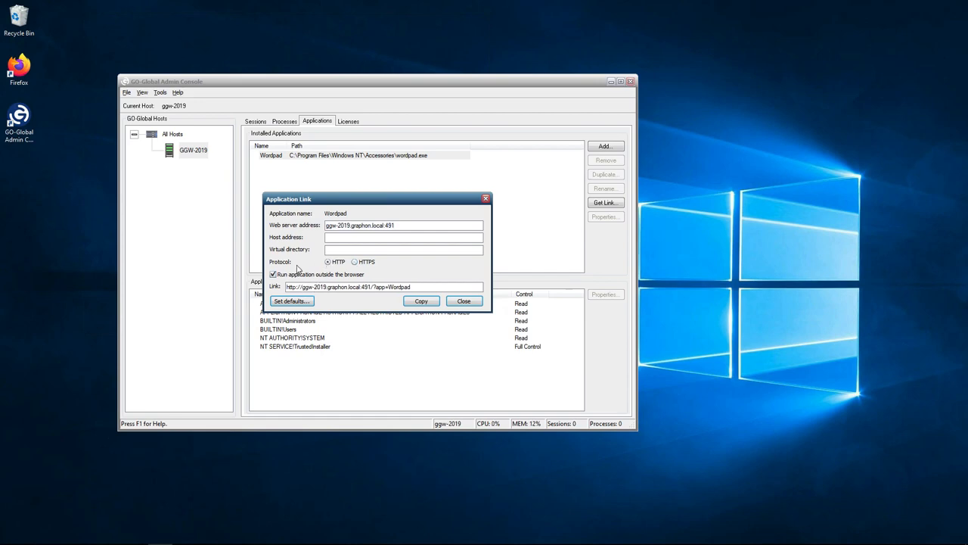
pyautogui.moveTo(298, 261)
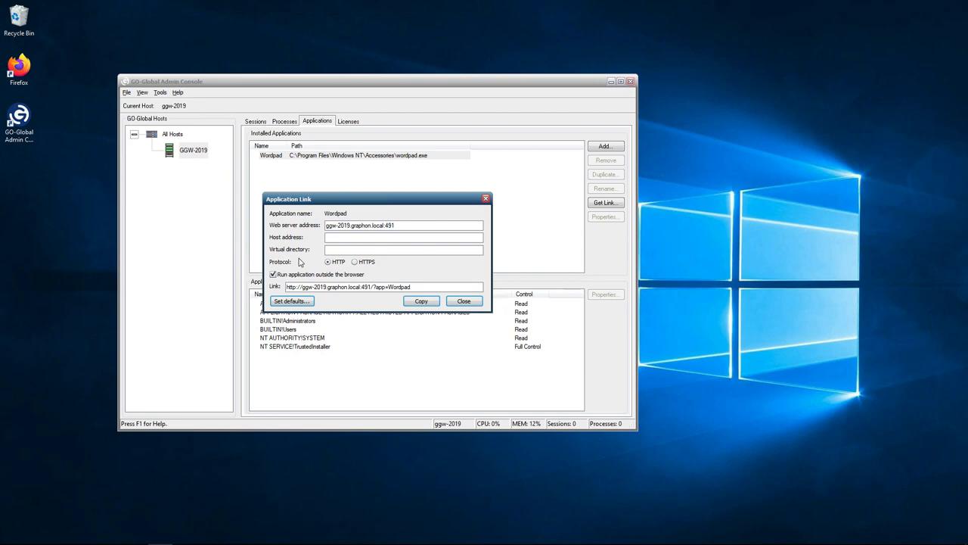
pyautogui.click(272, 273)
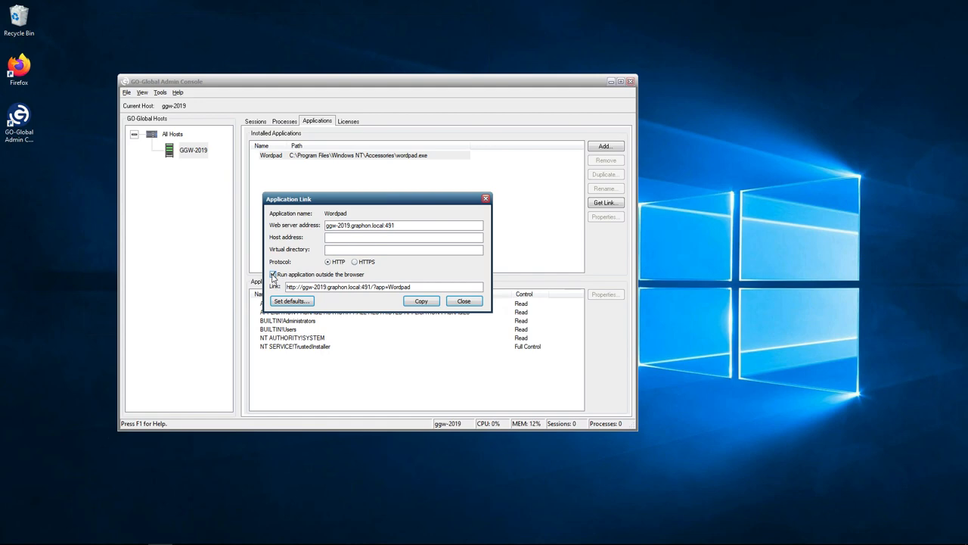
pyautogui.click(273, 273)
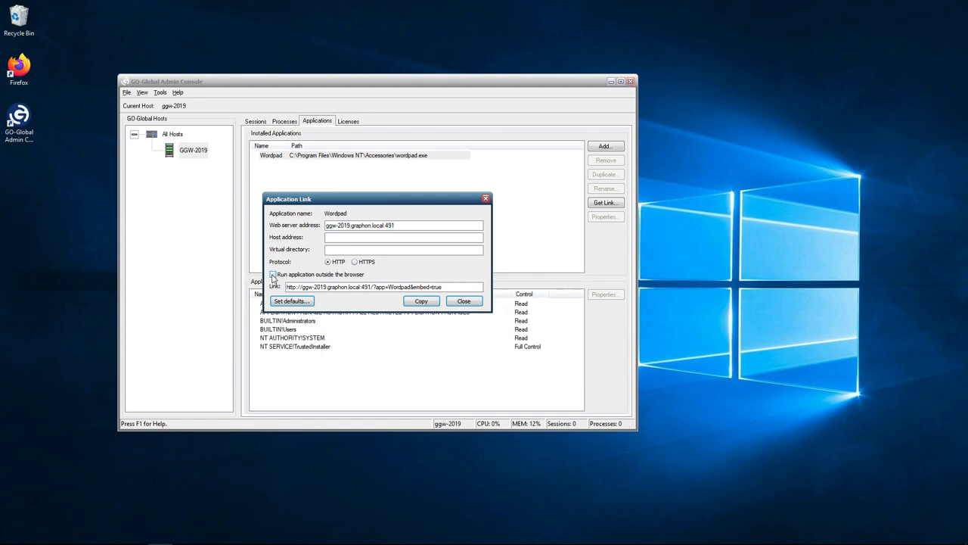
pyautogui.click(273, 274)
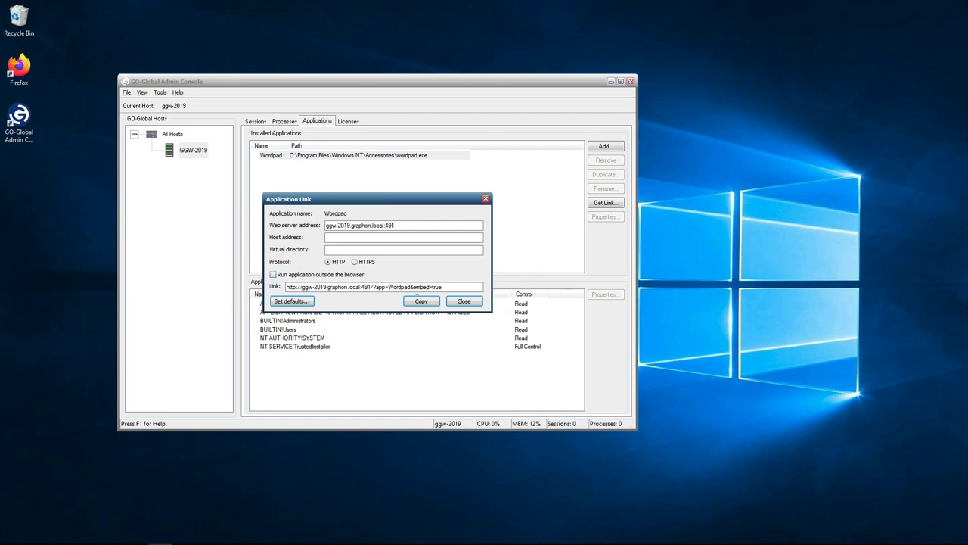
pyautogui.click(272, 274)
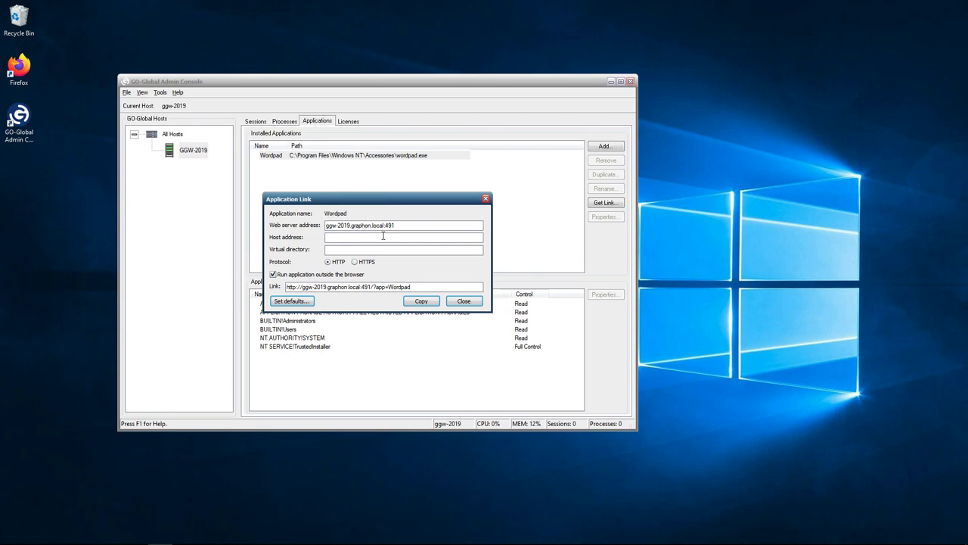
pyautogui.moveTo(382, 239)
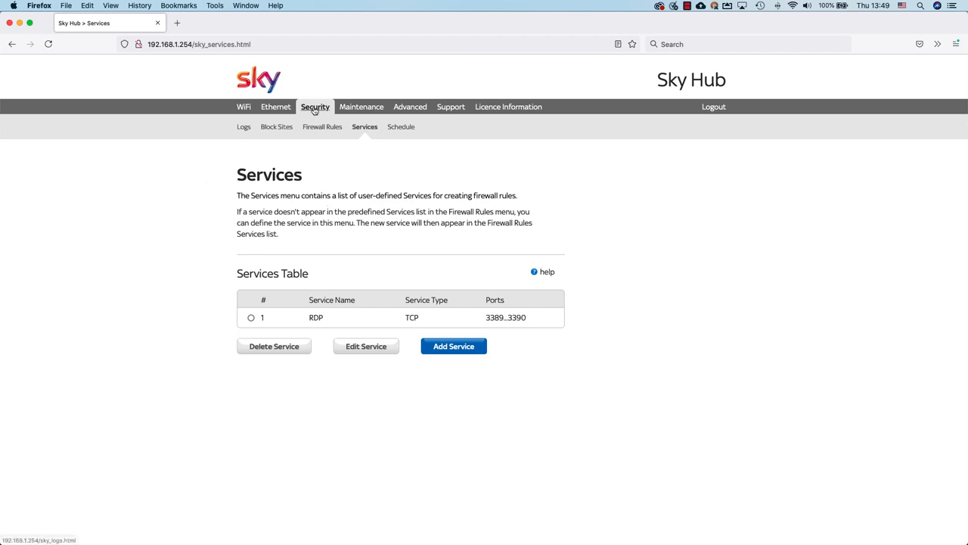
# - Go to Security > Services in the Sky Hub router admin
pyautogui.click(244, 127)
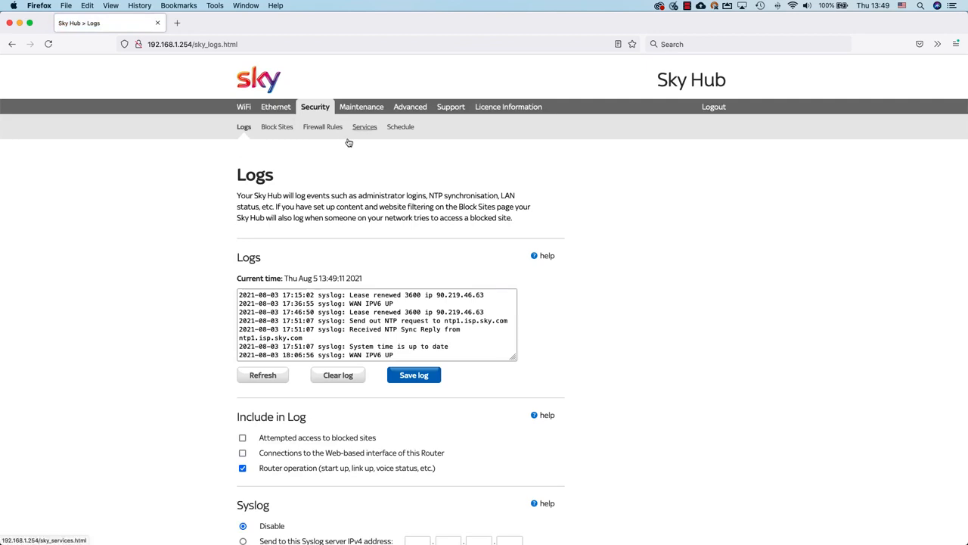
pyautogui.click(364, 127)
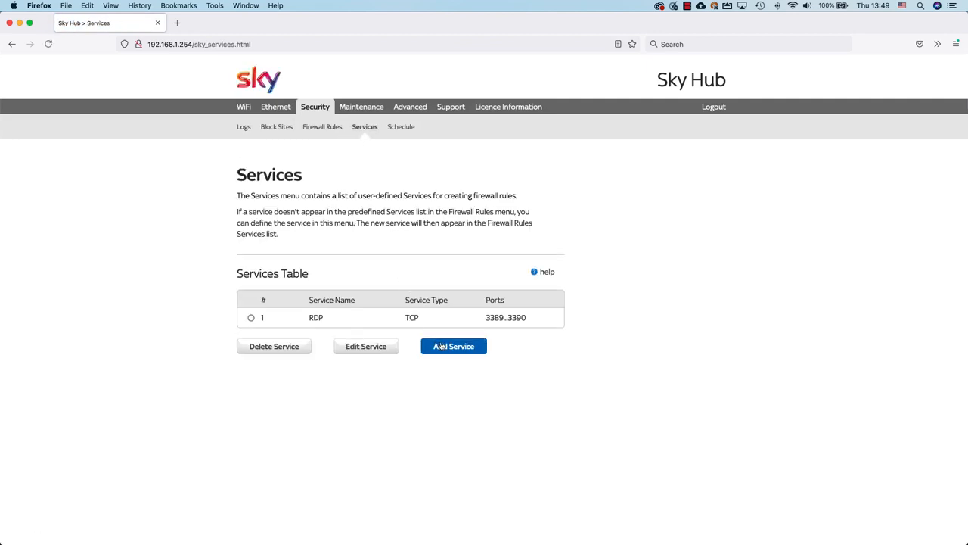
# - Add a custom GO-Global TCP service with start and finish port 491
pyautogui.click(453, 345)
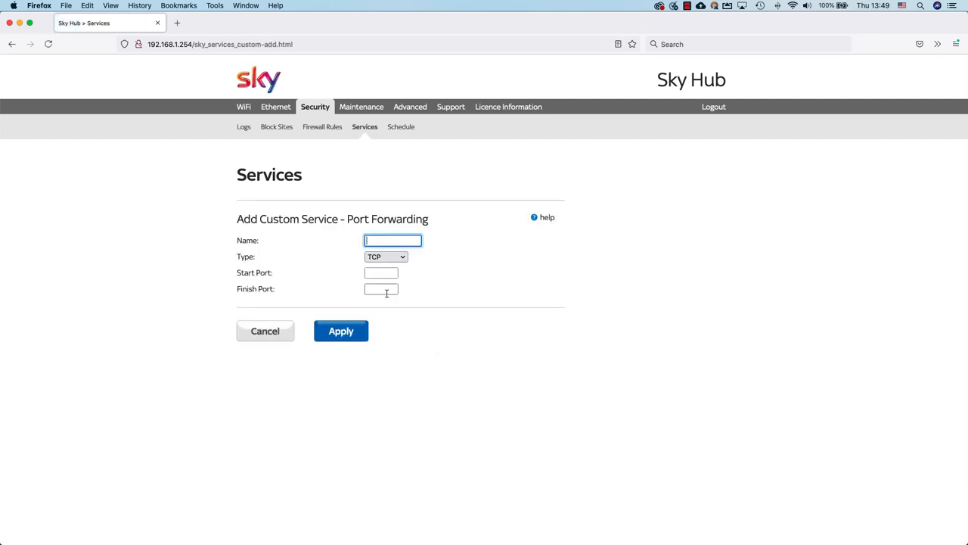
pyautogui.write('GO-Global')
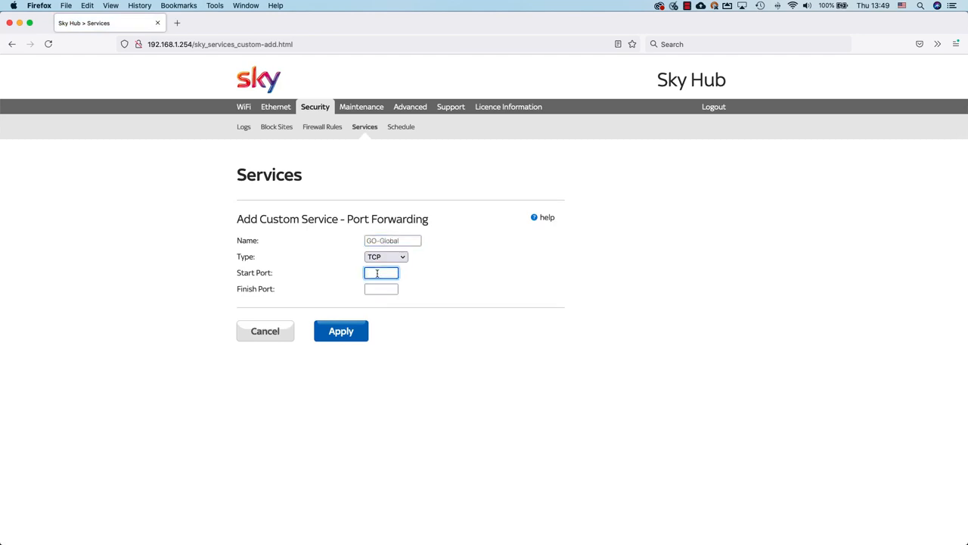
pyautogui.write('491')
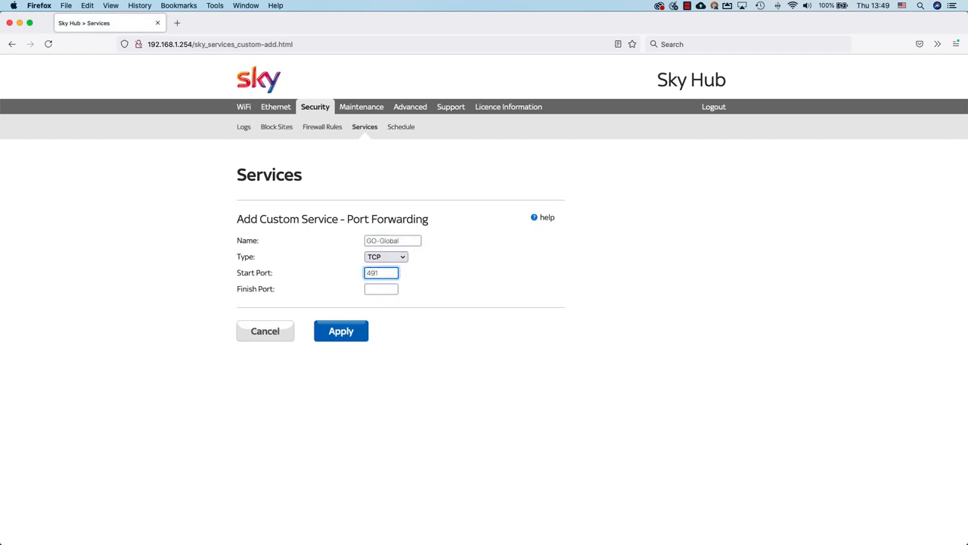
pyautogui.click(381, 289)
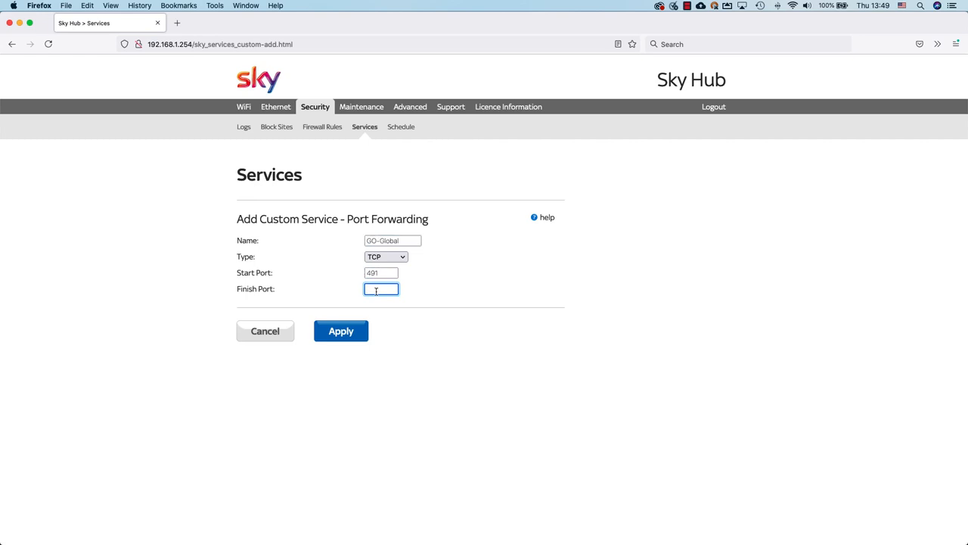
pyautogui.write('491')
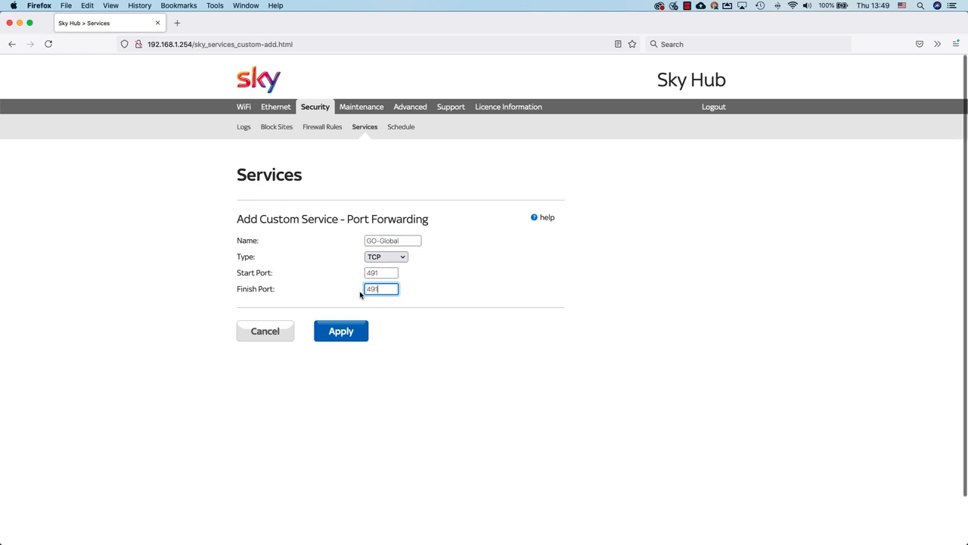
pyautogui.click(341, 331)
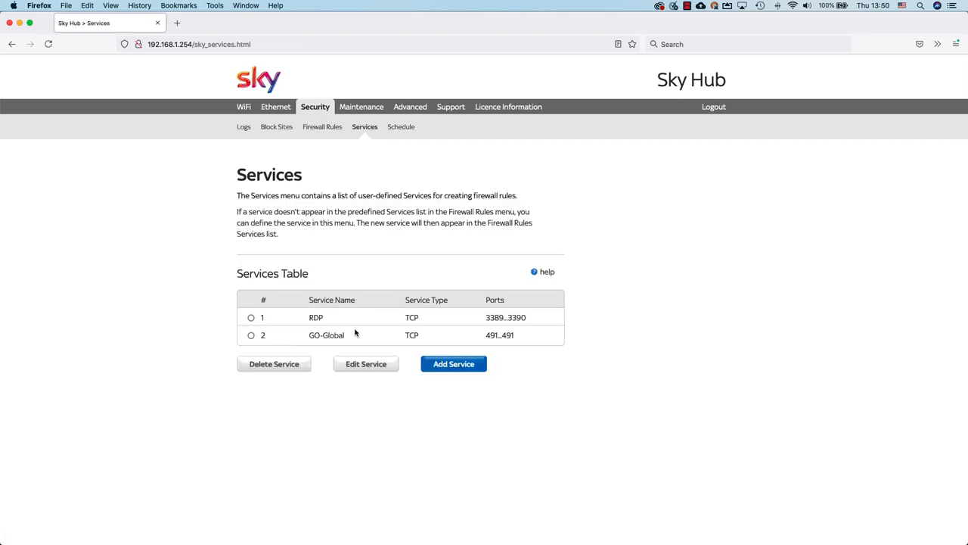
pyautogui.moveTo(353, 330)
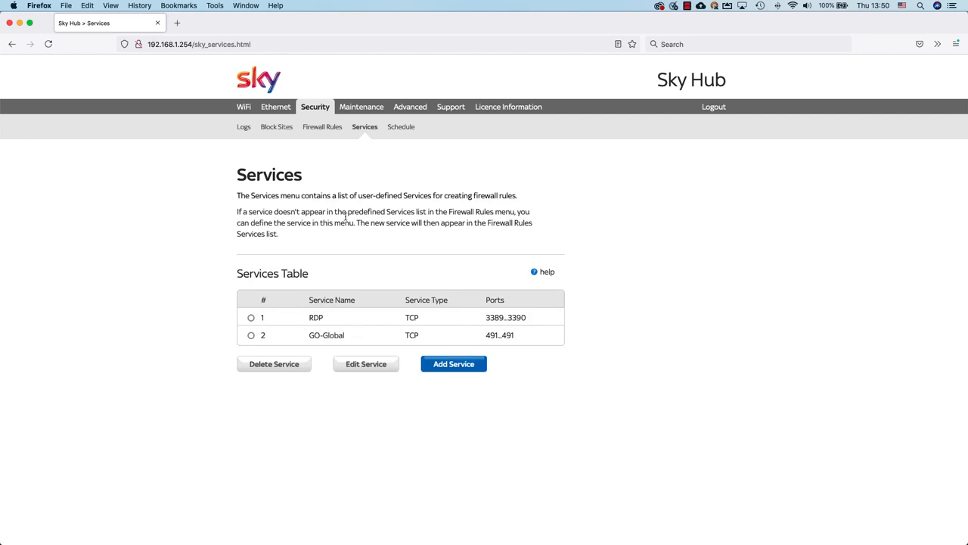
# - Open Firewall Rules and scroll to the Inbound Services section
pyautogui.click(323, 126)
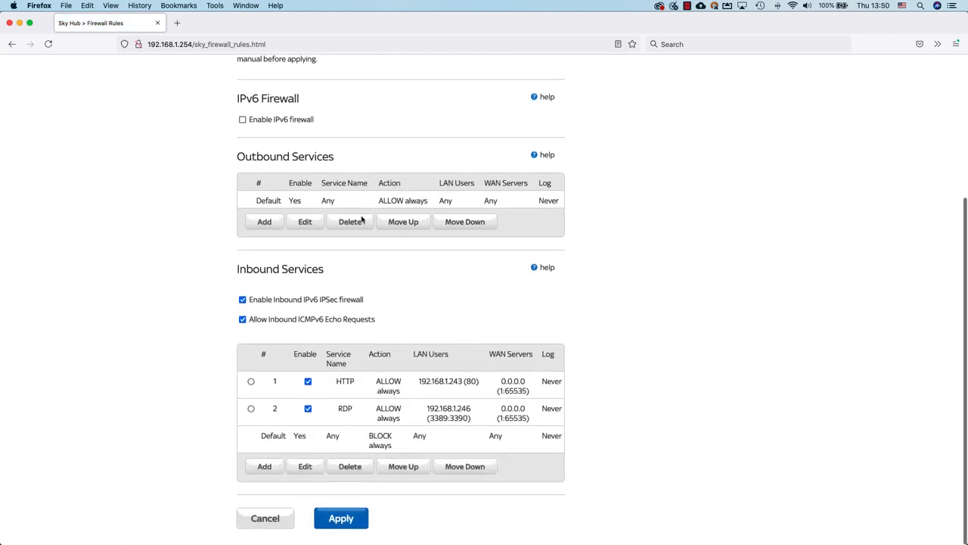
pyautogui.scroll(-3)
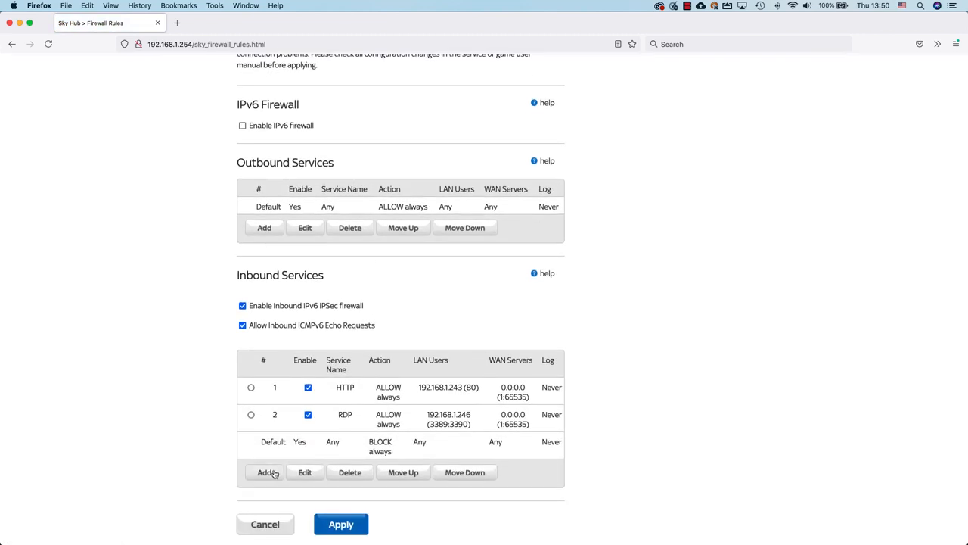
# - Add an inbound rule for GO-Global (TCP 491) to destination 192.168.1.243
pyautogui.click(264, 472)
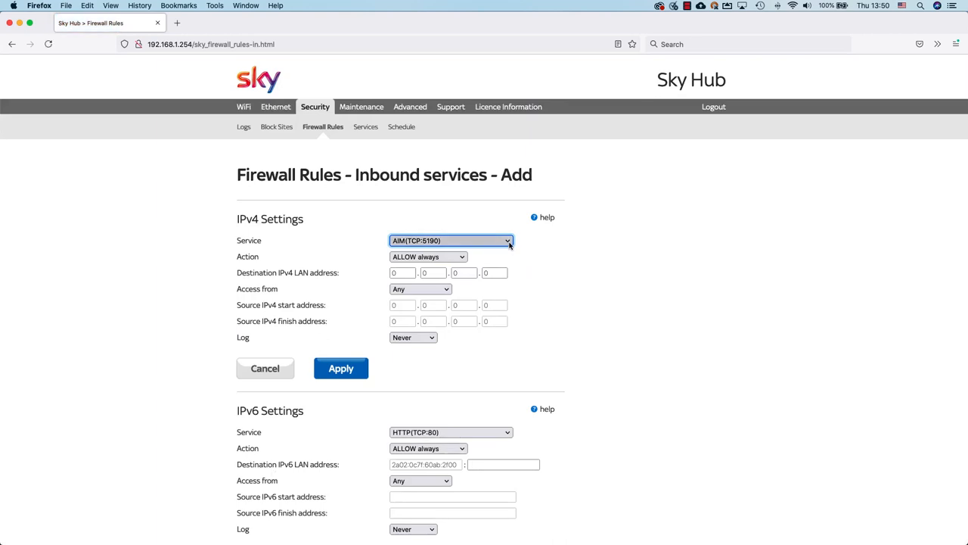
pyautogui.click(450, 240)
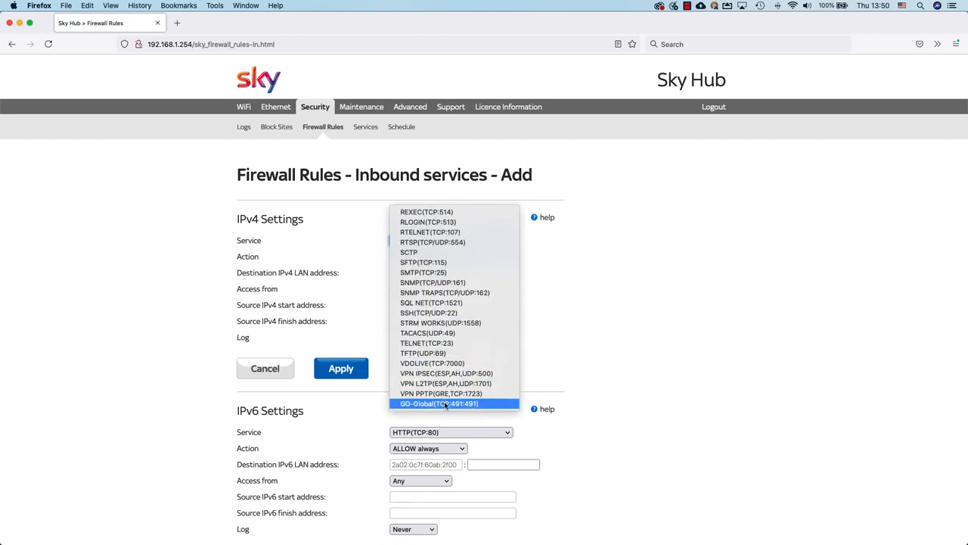
pyautogui.click(439, 402)
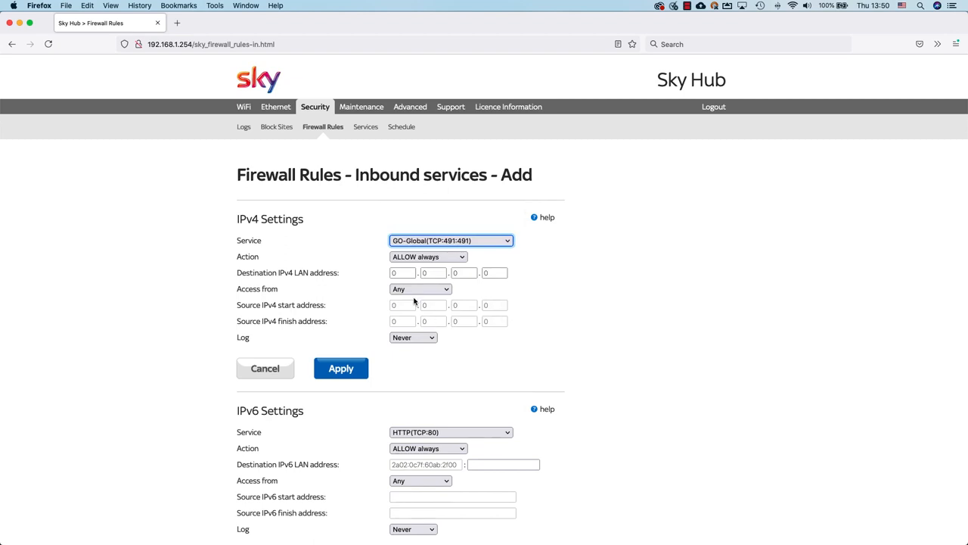
pyautogui.click(402, 272)
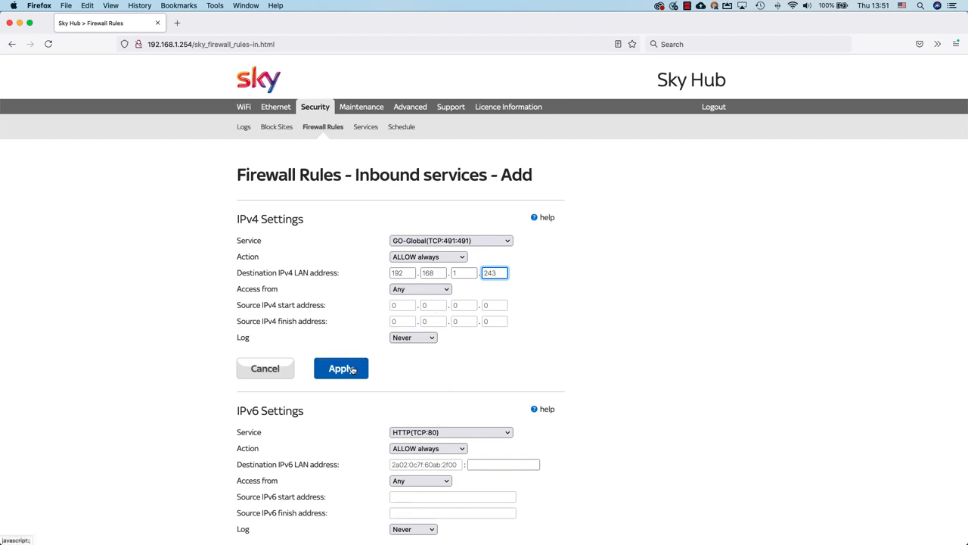
pyautogui.click(341, 368)
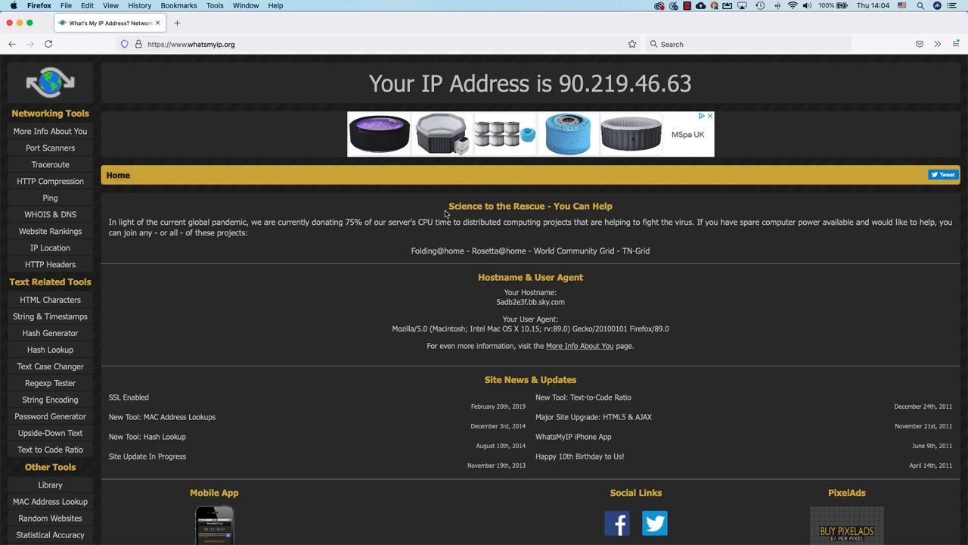
pyautogui.moveTo(440, 210)
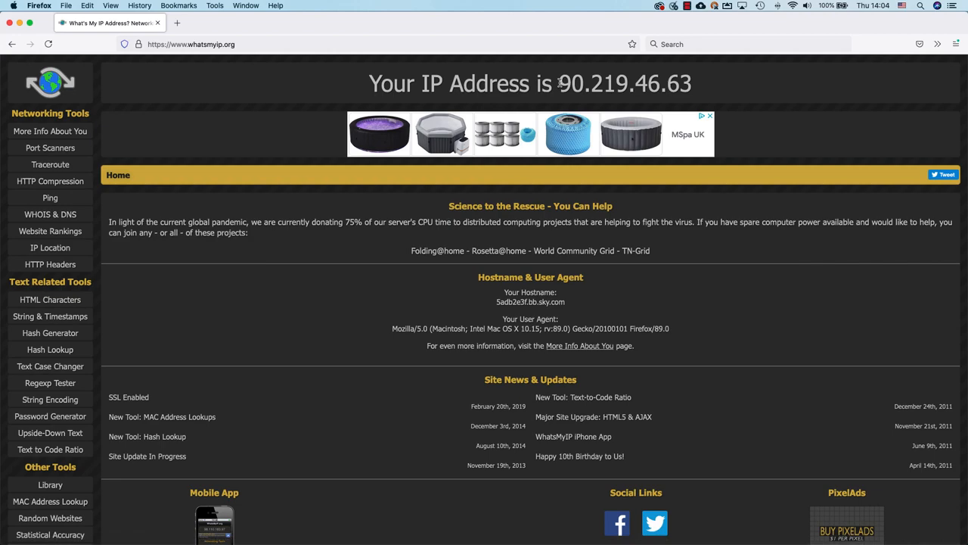
pyautogui.doubleClick(619, 83)
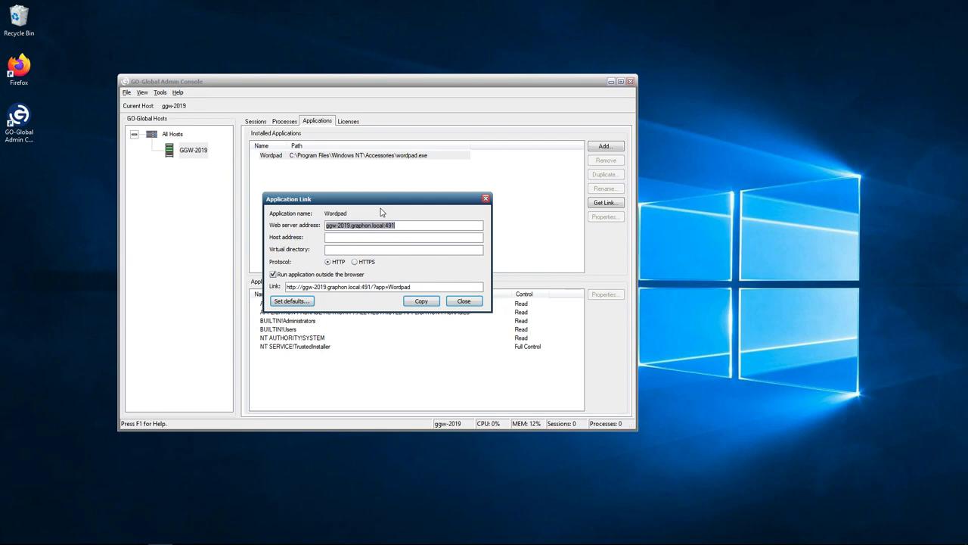
# - Set the web server address to 90.219.46.63:491 and copy the WordPad link
pyautogui.write('90.219.46.63:491')
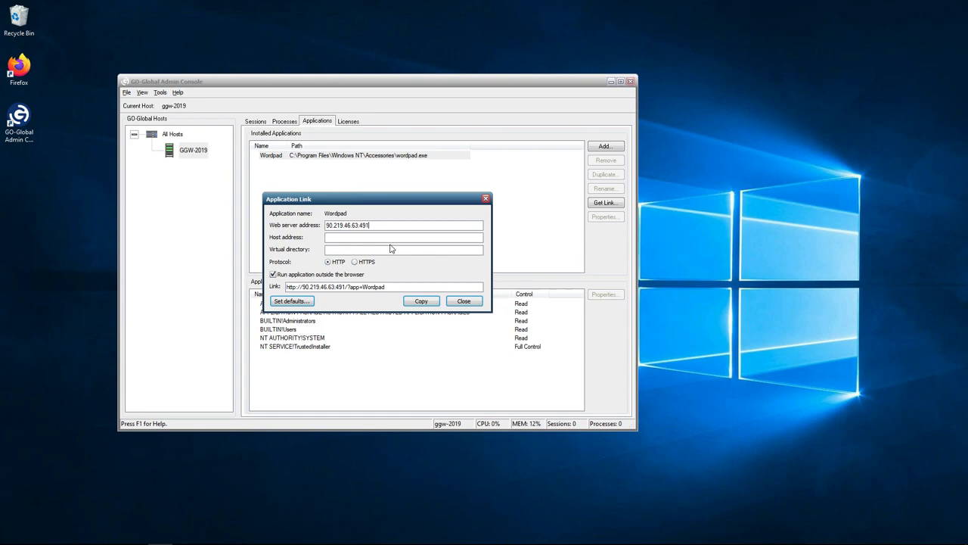
pyautogui.moveTo(346, 280)
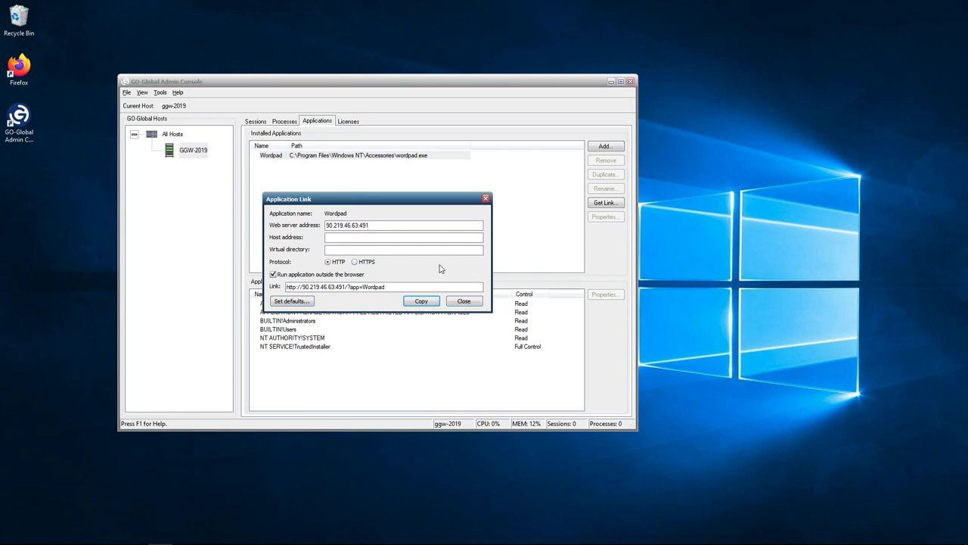
pyautogui.click(421, 301)
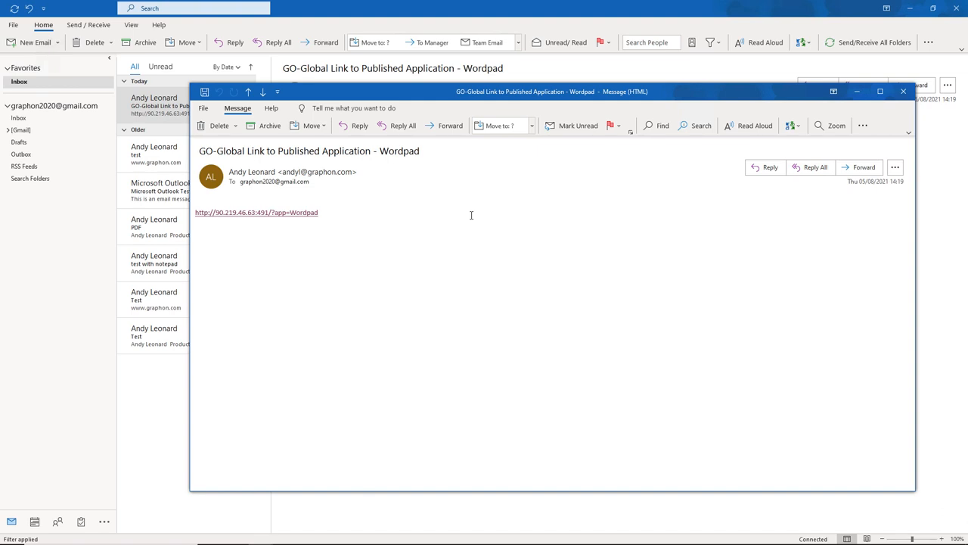
pyautogui.moveTo(282, 222)
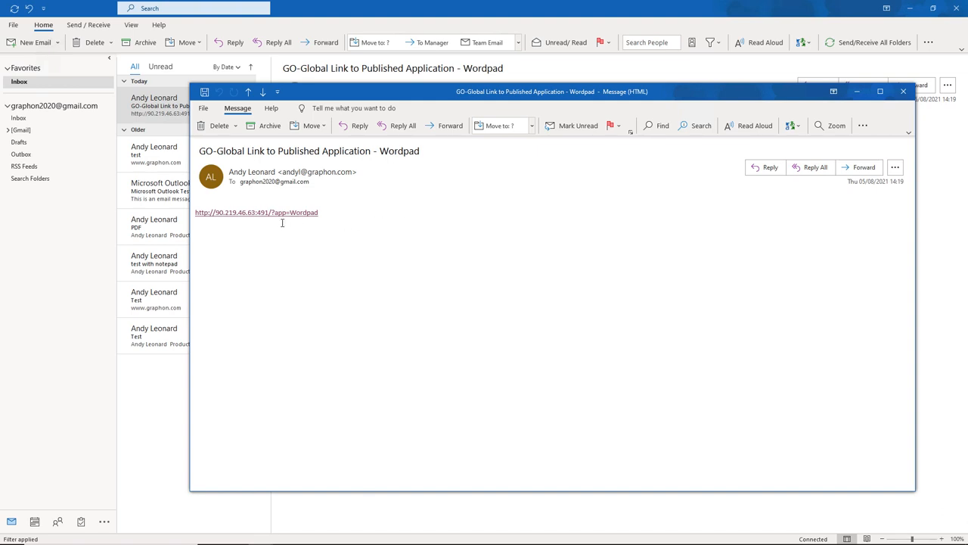
pyautogui.click(257, 211)
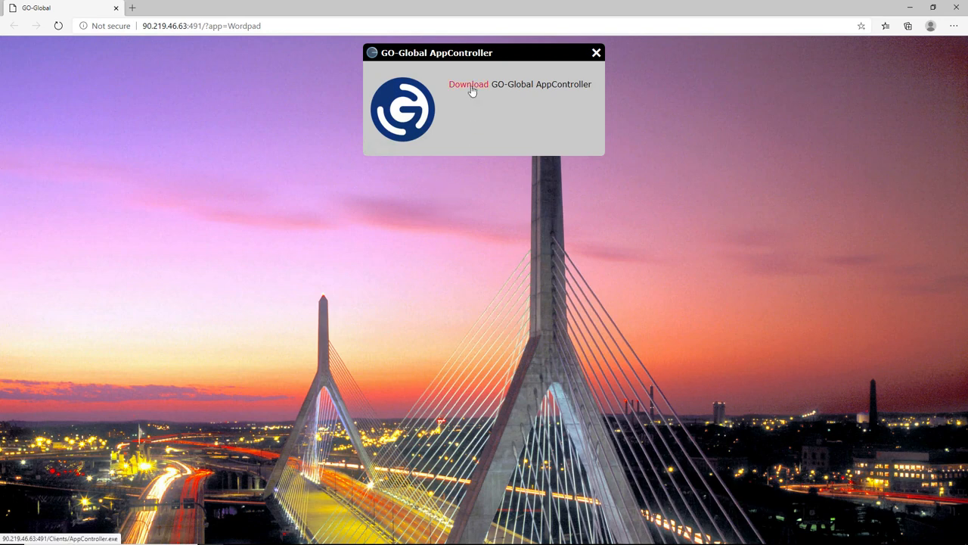
# - Download the GO-Global AppController installer and run it from the download bar
pyautogui.click(468, 84)
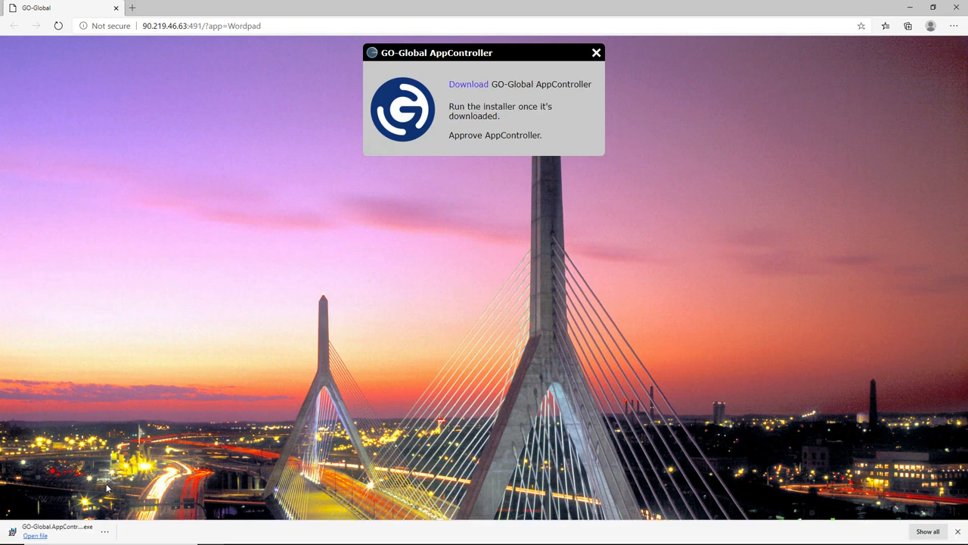
pyautogui.moveTo(104, 481)
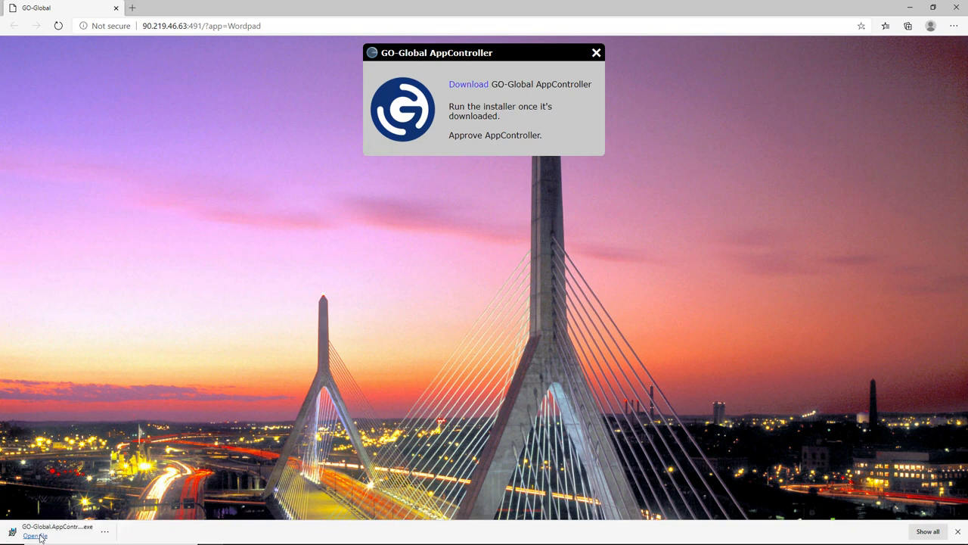
pyautogui.click(35, 535)
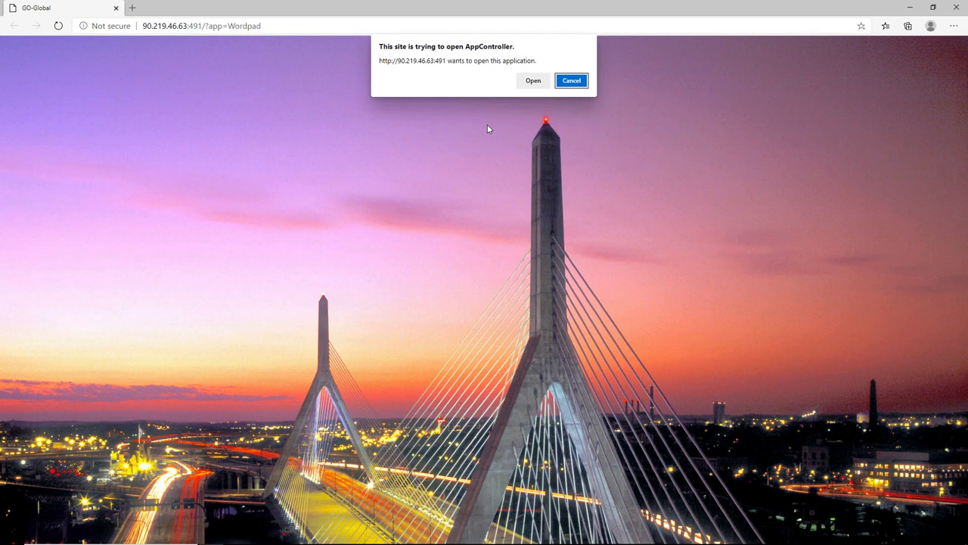
pyautogui.moveTo(512, 107)
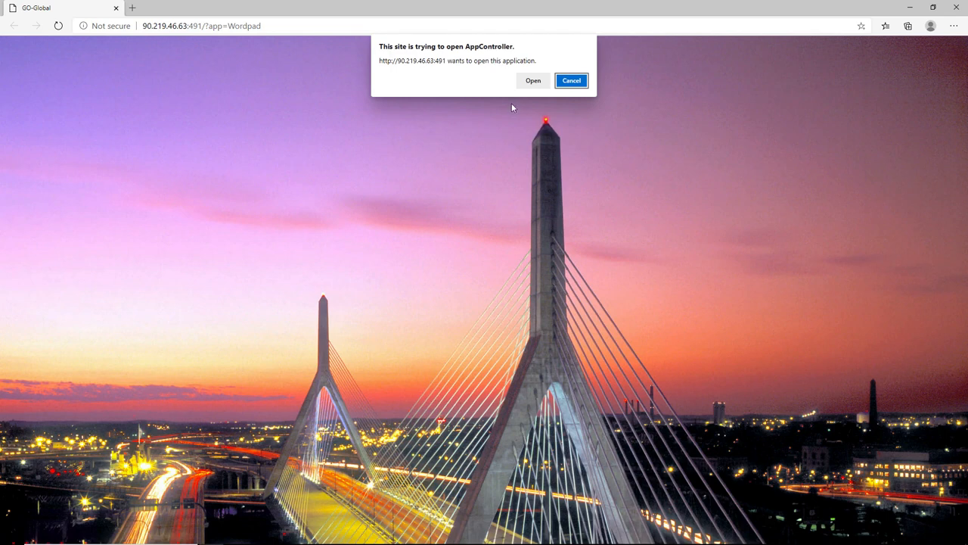
# - Allow AppController to open and sign in to GGW-2019 as 'andy'
pyautogui.click(532, 80)
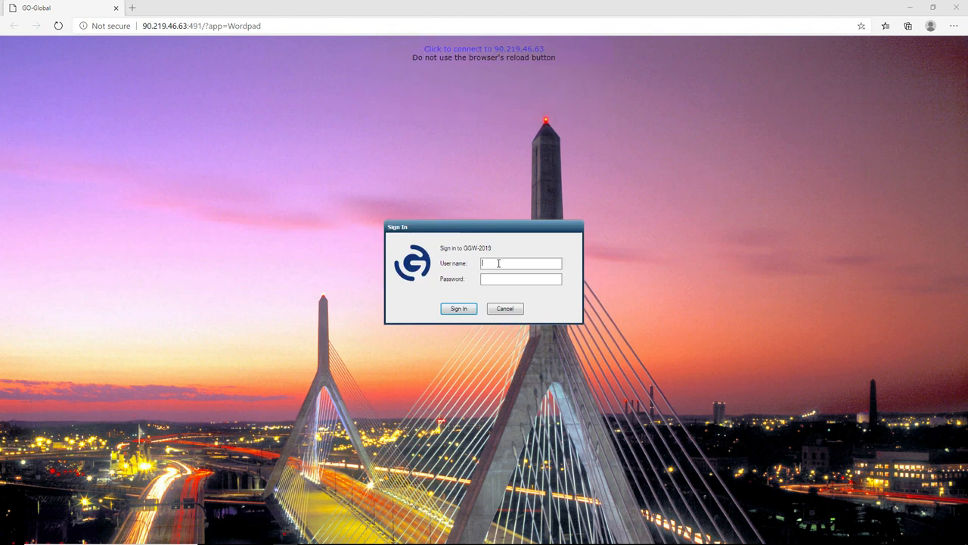
pyautogui.write('andyl')
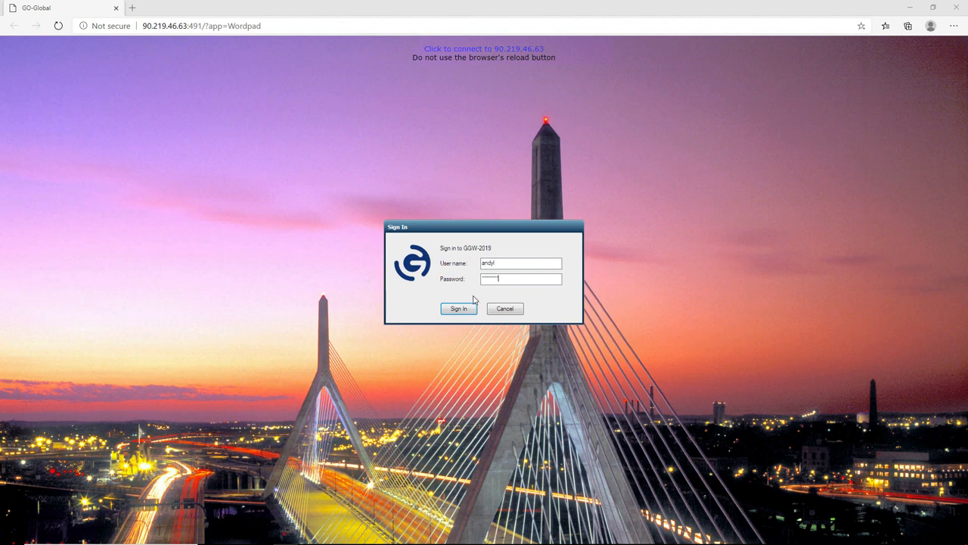
pyautogui.click(458, 308)
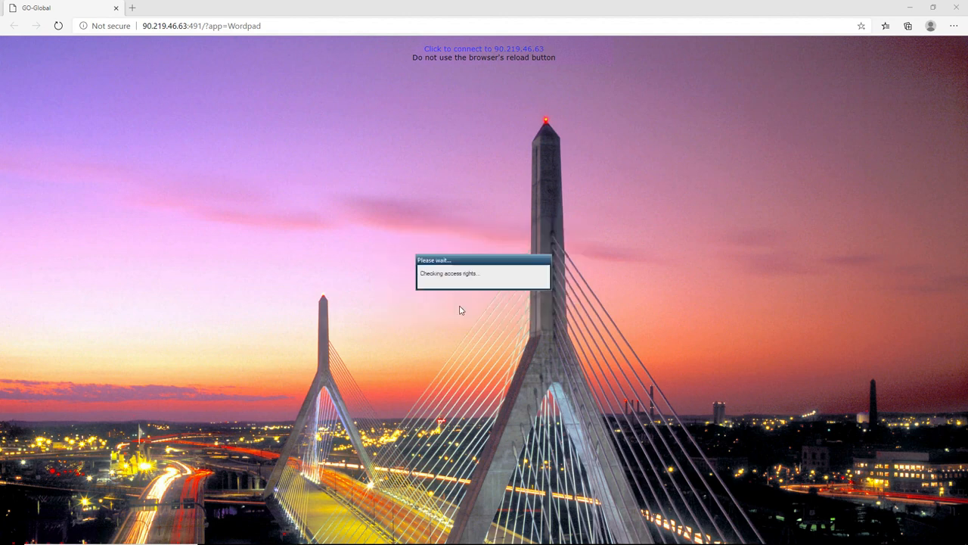